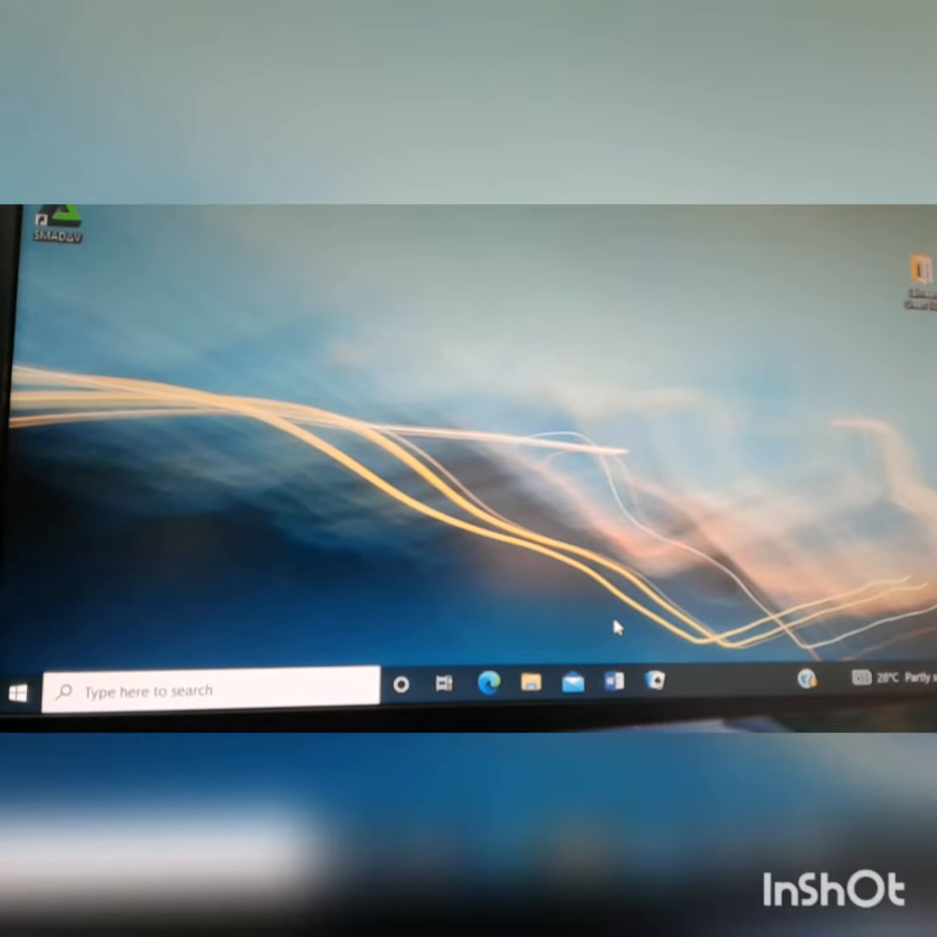
mouse_move(593, 640)
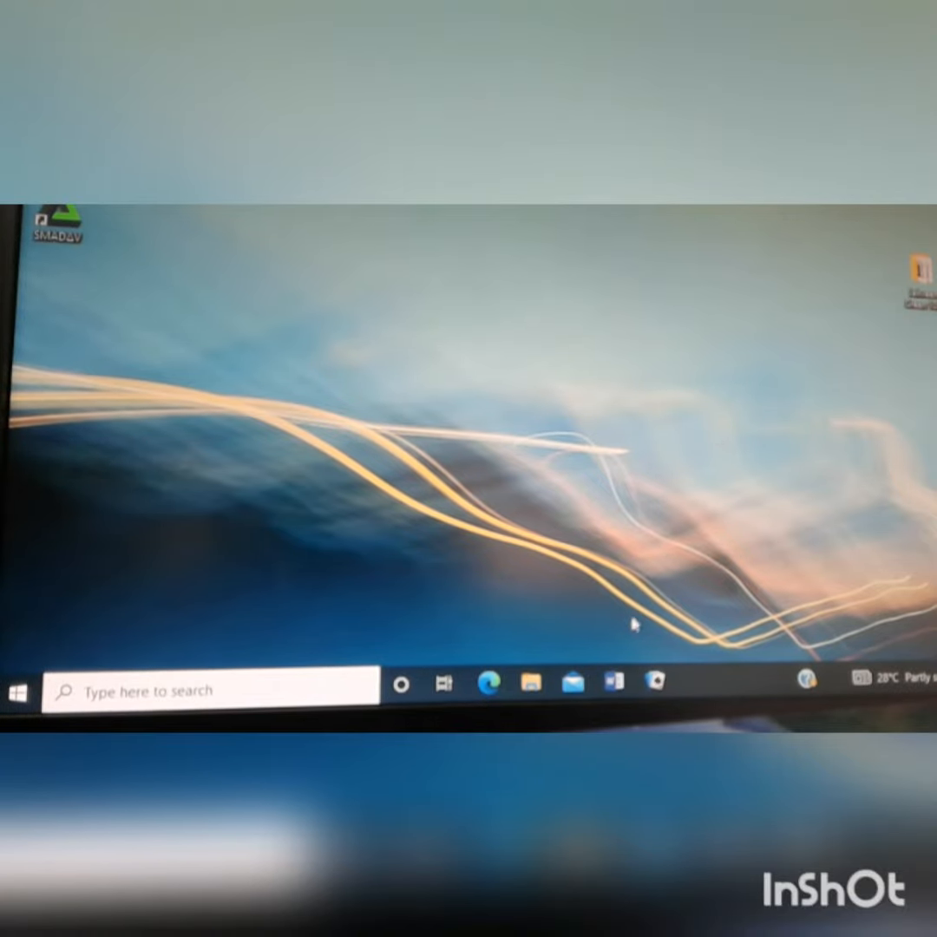
- Open the letter template in Word and select its entire contents with Ctrl+A
left_click(614, 681)
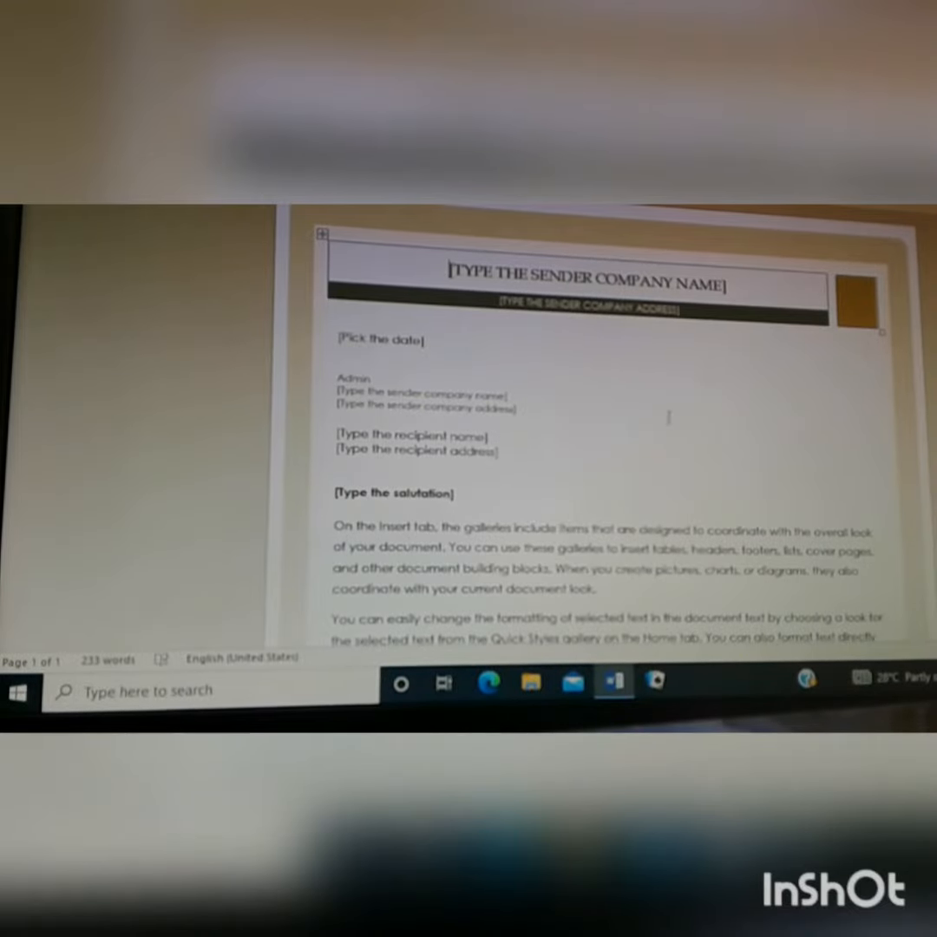
mouse_move(550, 257)
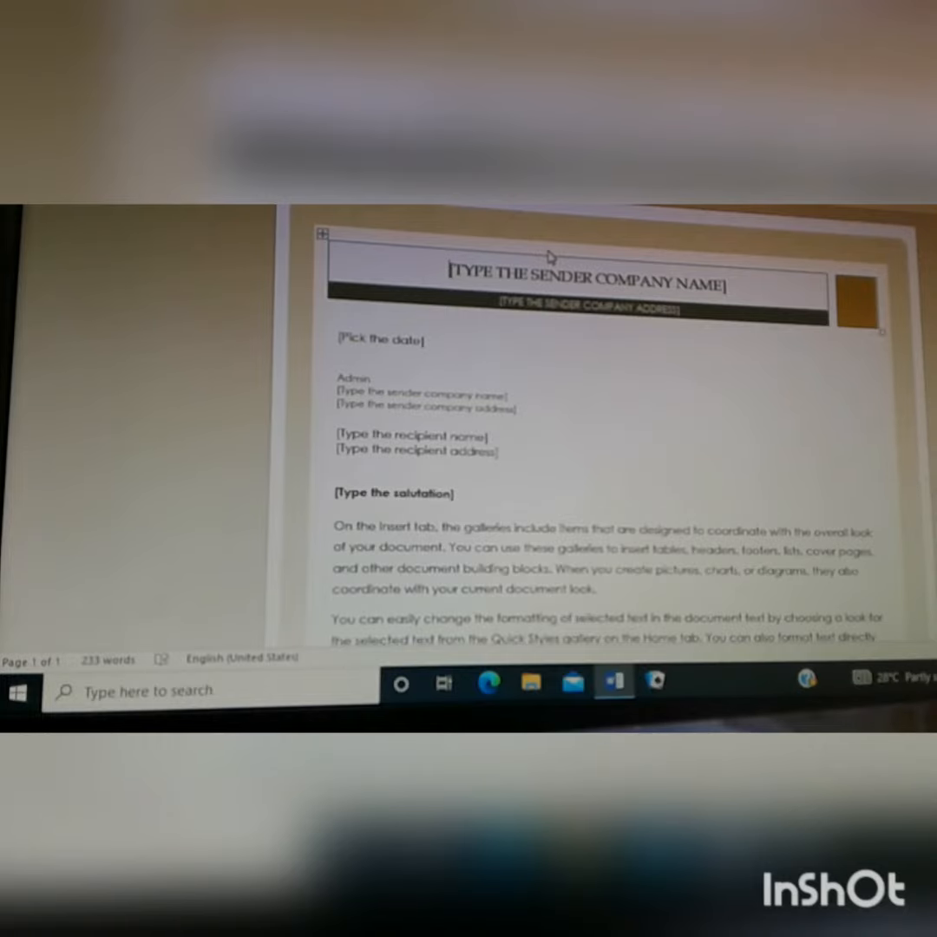
key("ctrl+a")
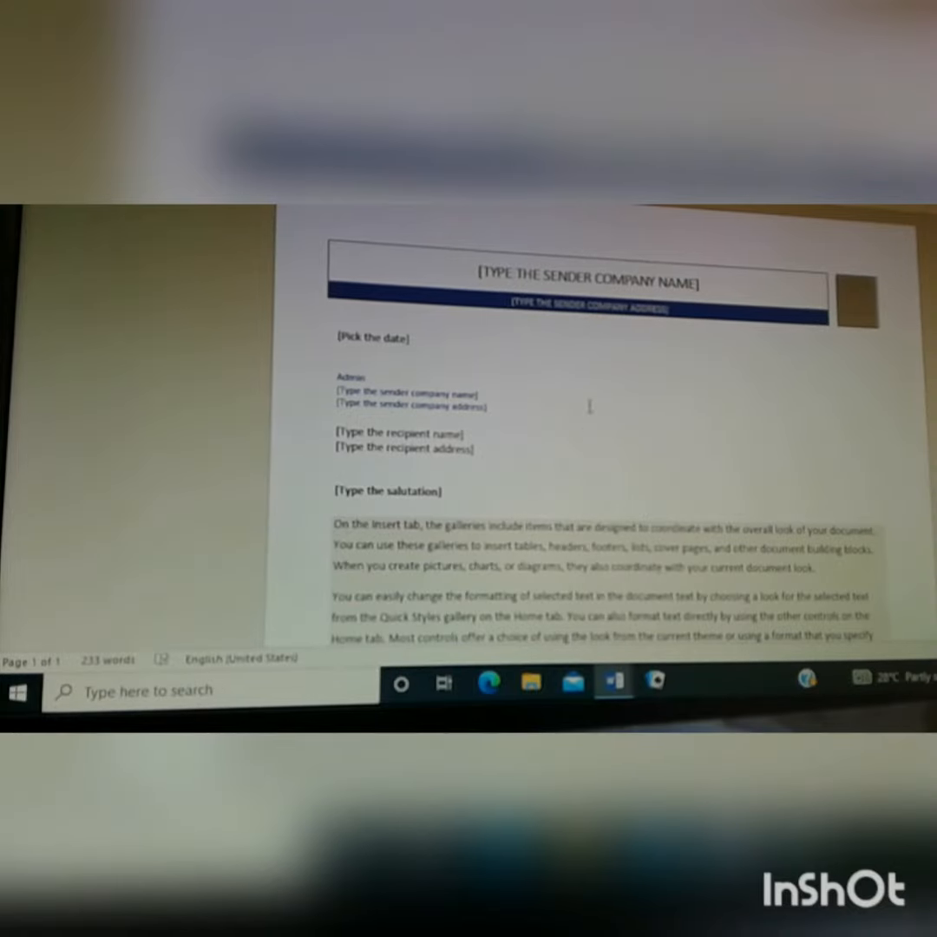
mouse_move(511, 406)
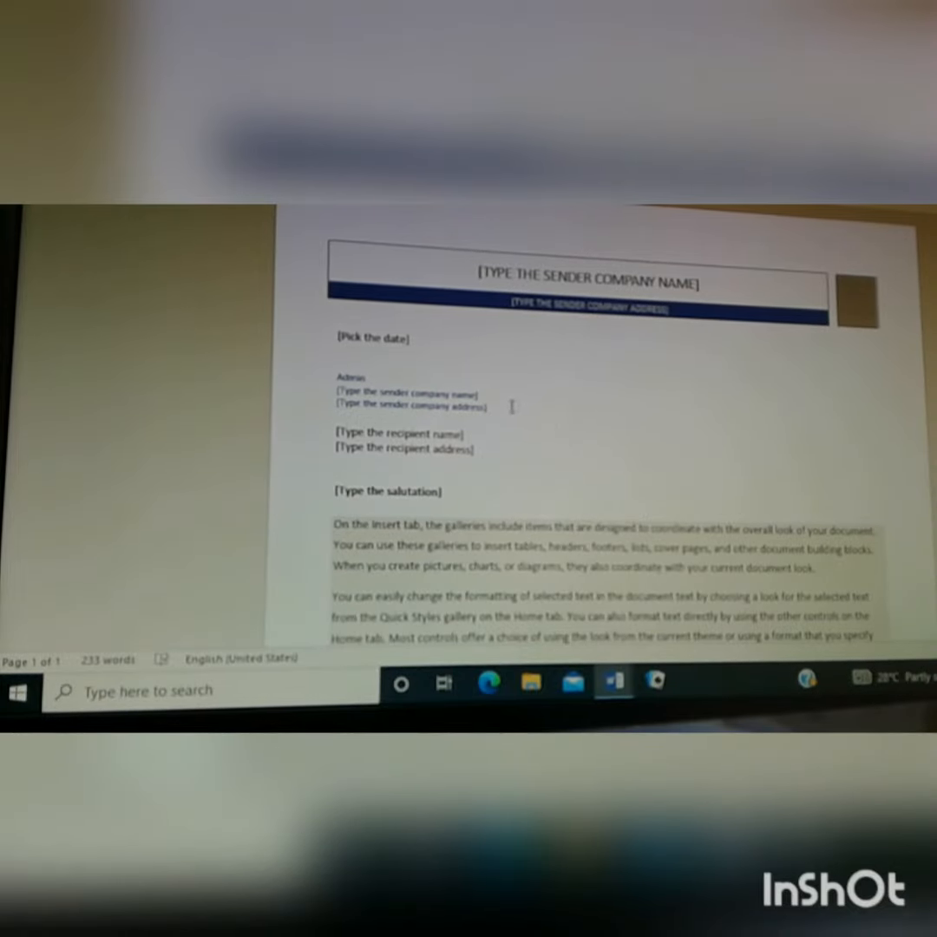